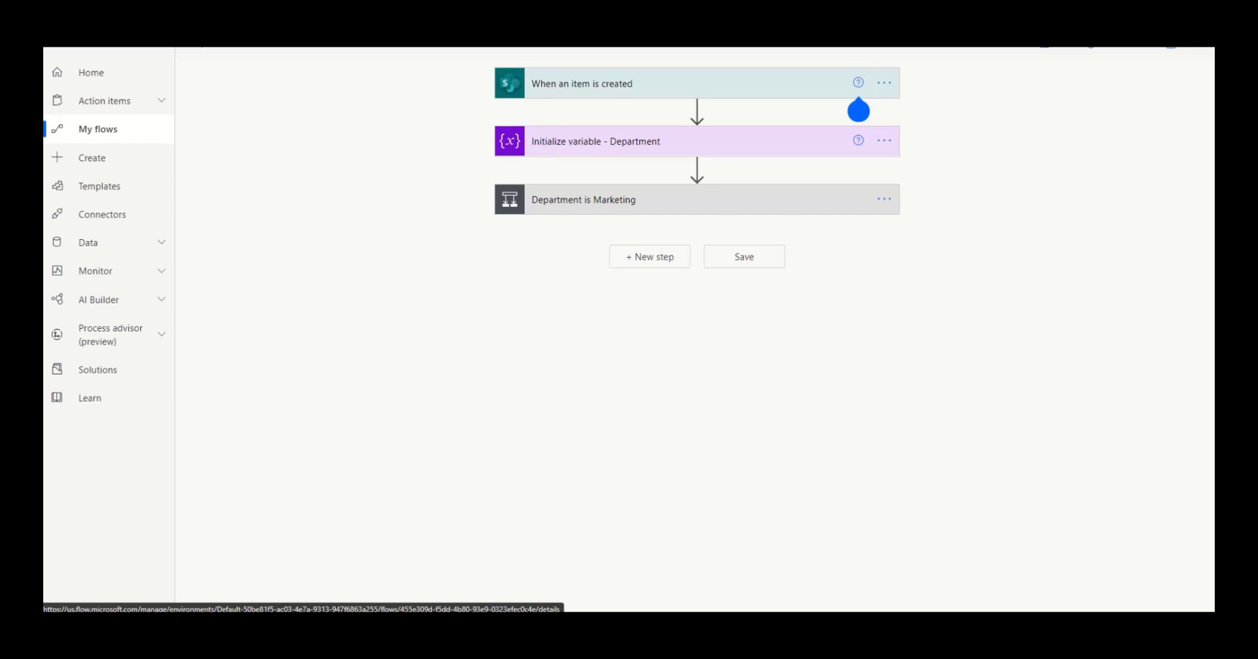
pyautogui.moveTo(557, 176)
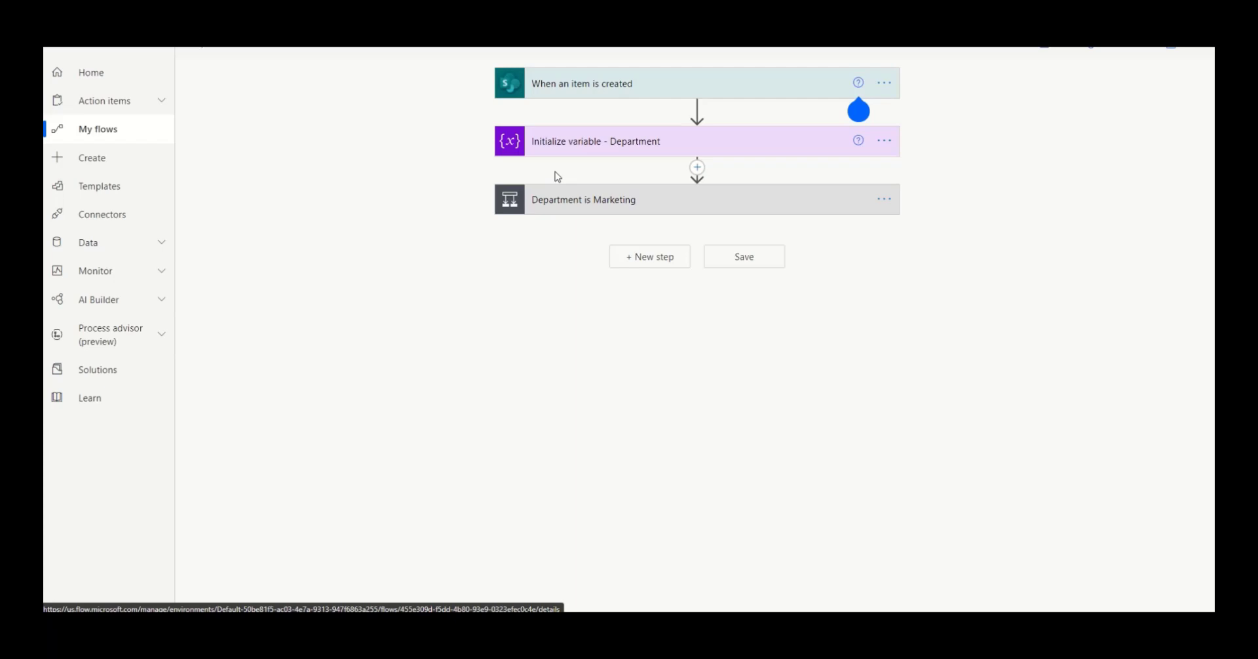
# Peek at Initialize variable, then expand the Marketing condition and its nested Operations check.
pyautogui.click(596, 141)
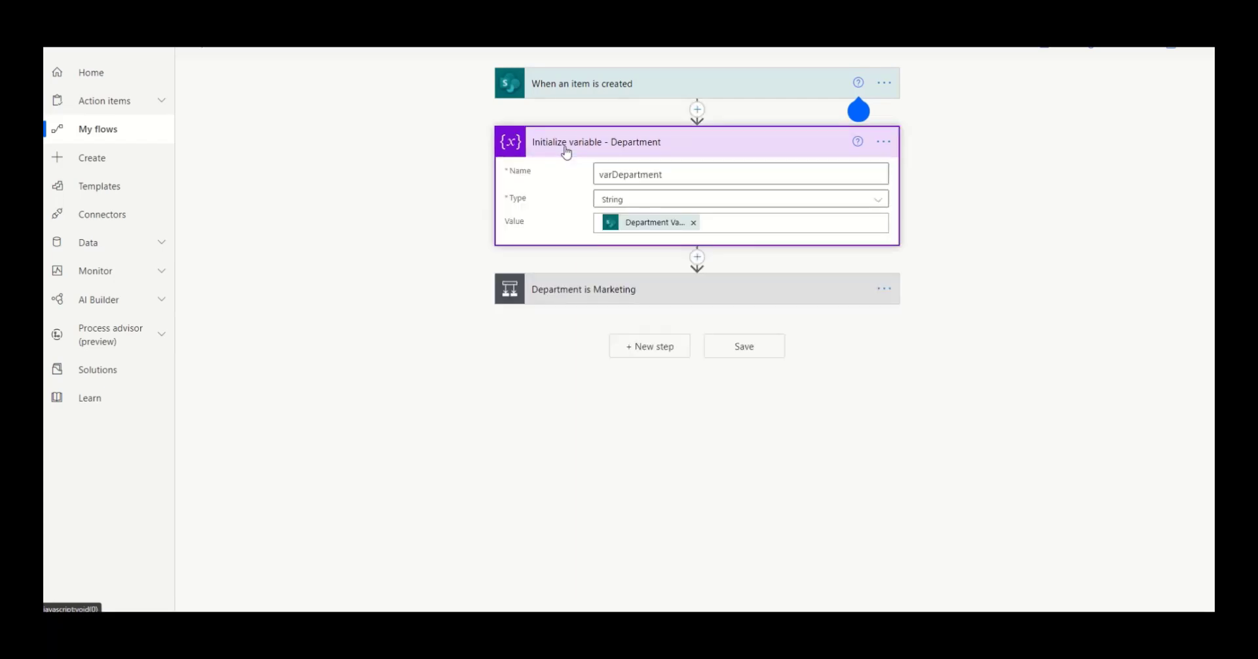
pyautogui.click(596, 141)
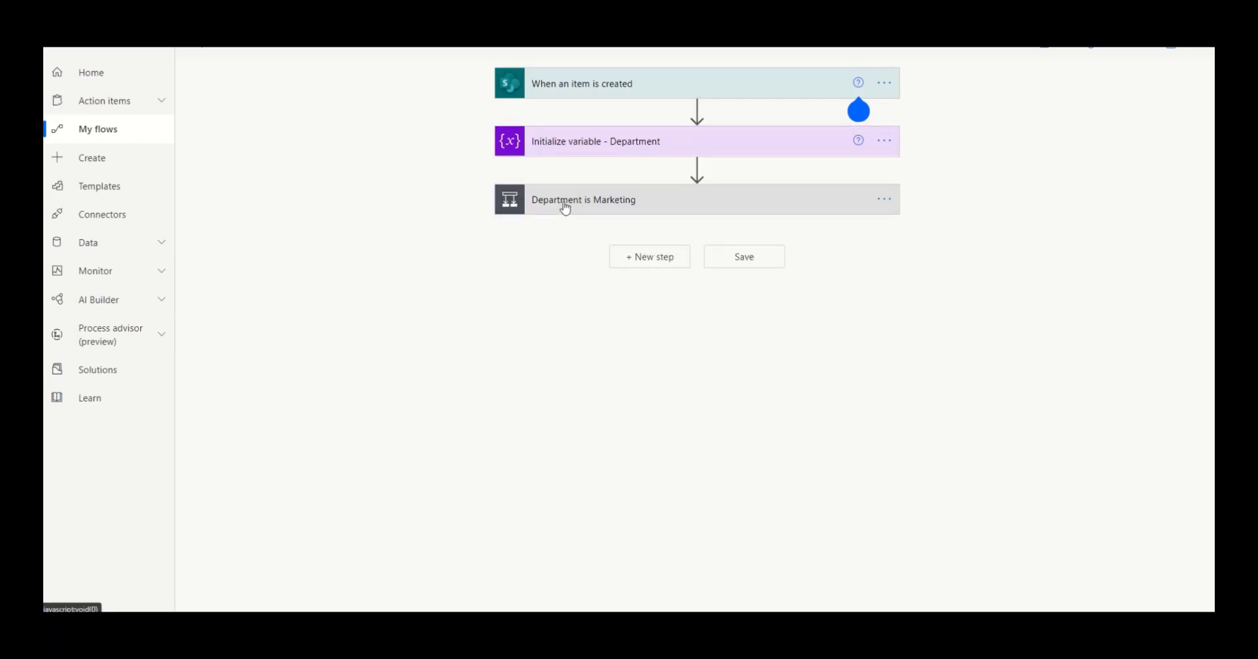
pyautogui.click(582, 200)
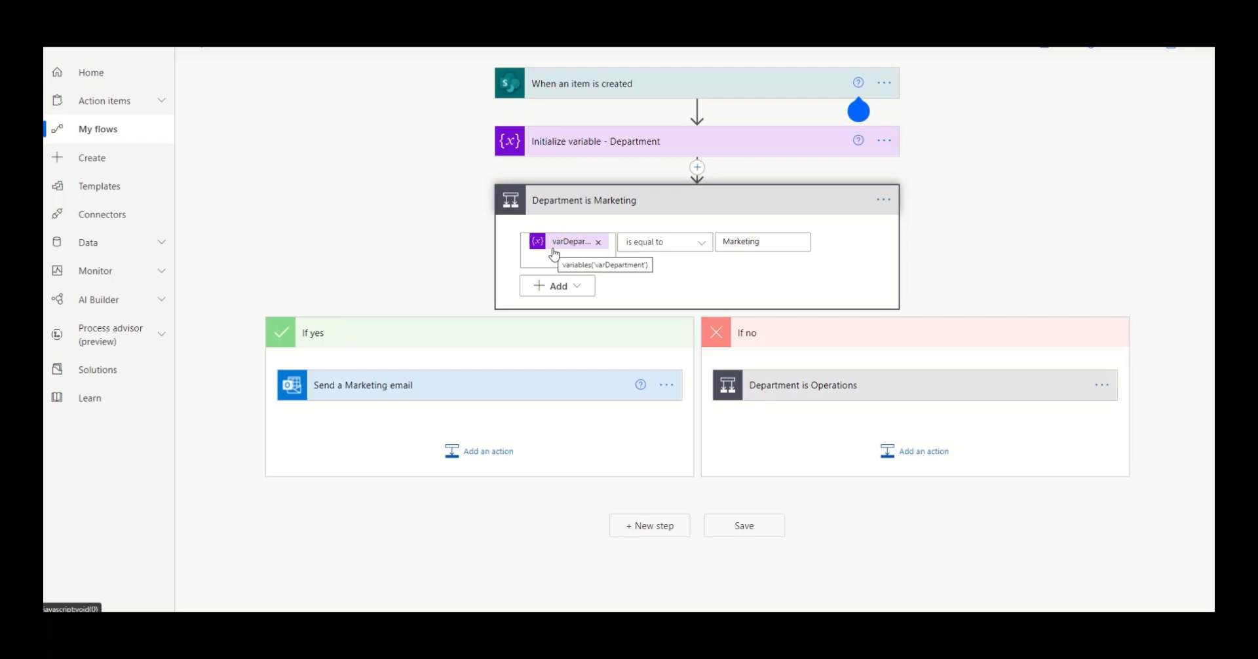
pyautogui.moveTo(415, 387)
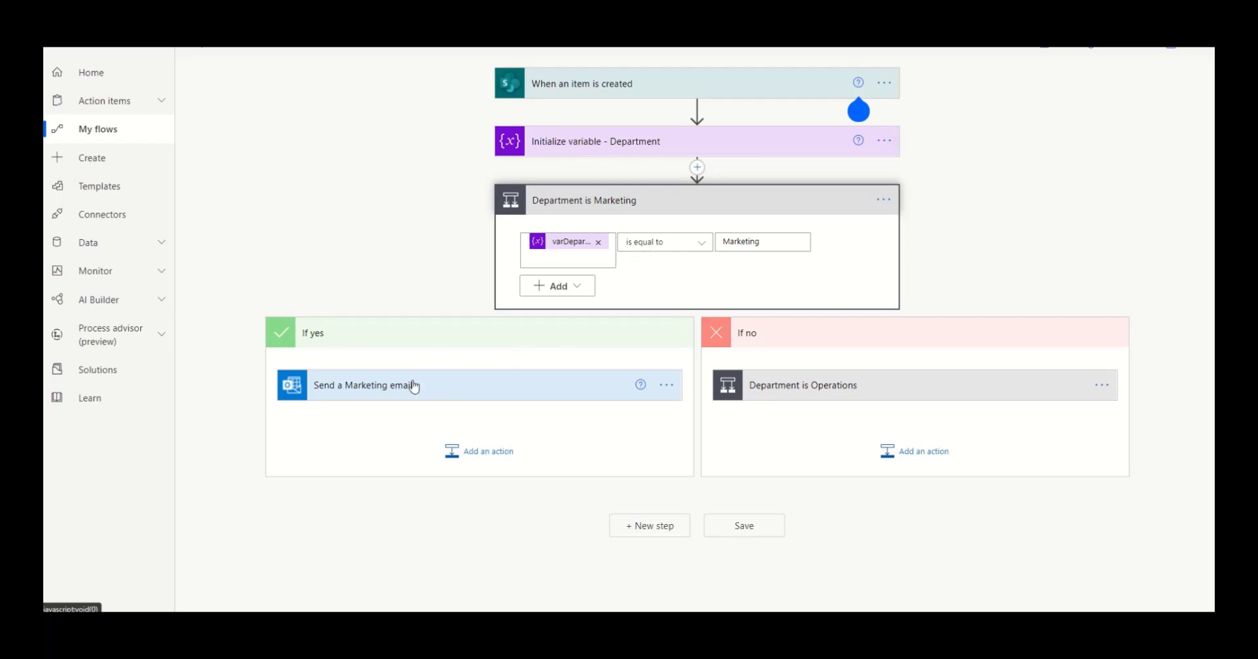
pyautogui.moveTo(450, 378)
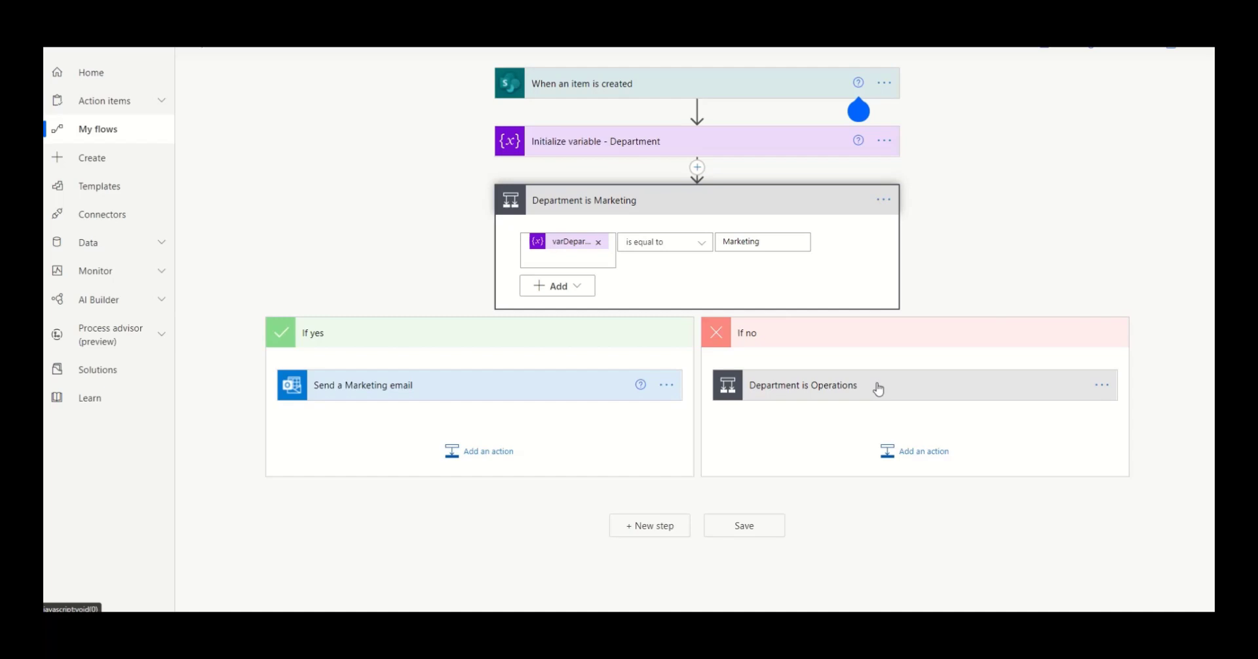
pyautogui.click(802, 385)
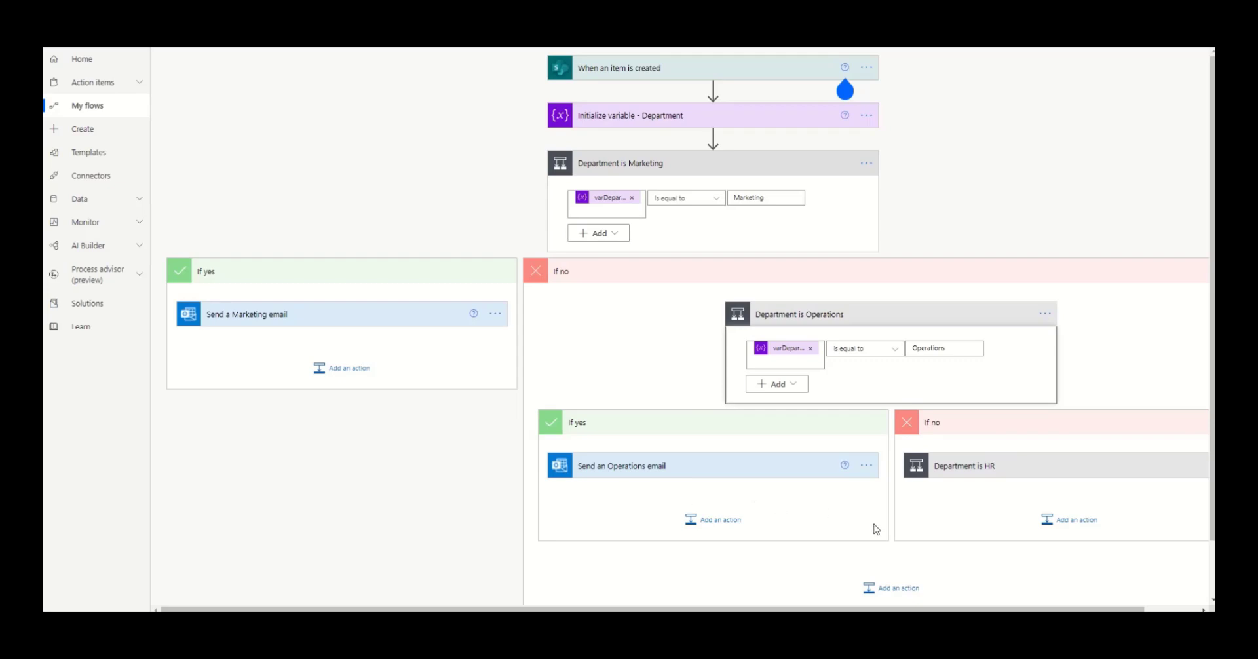
pyautogui.moveTo(966, 483)
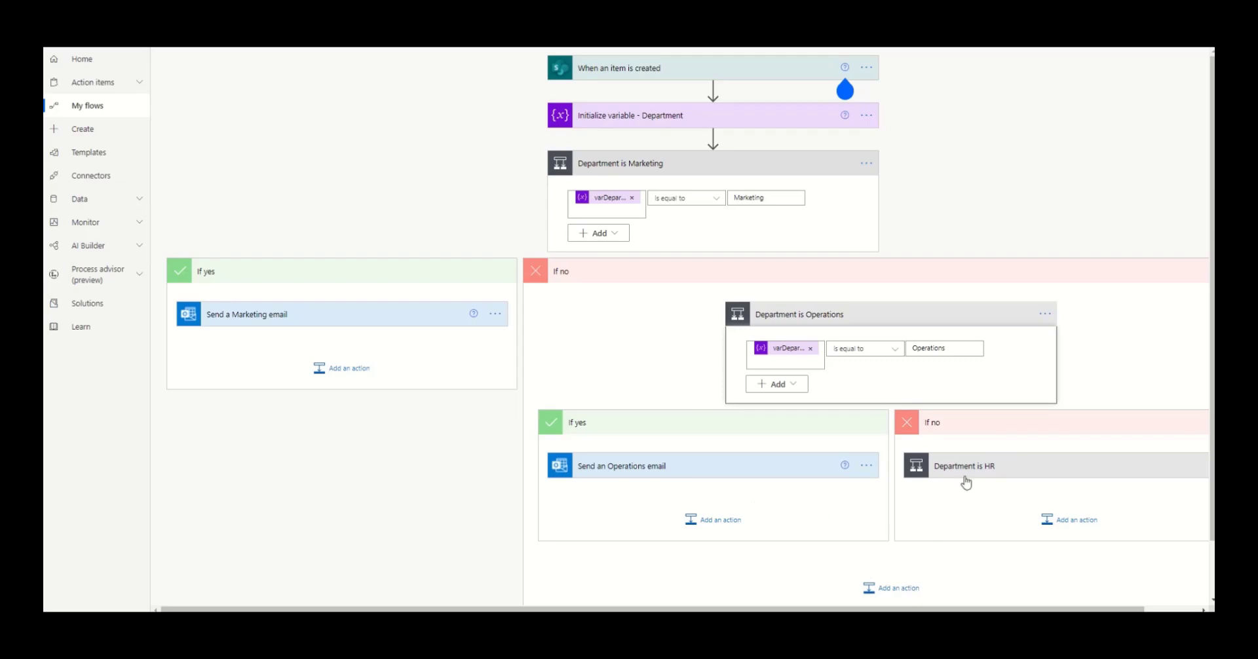
pyautogui.moveTo(1008, 472)
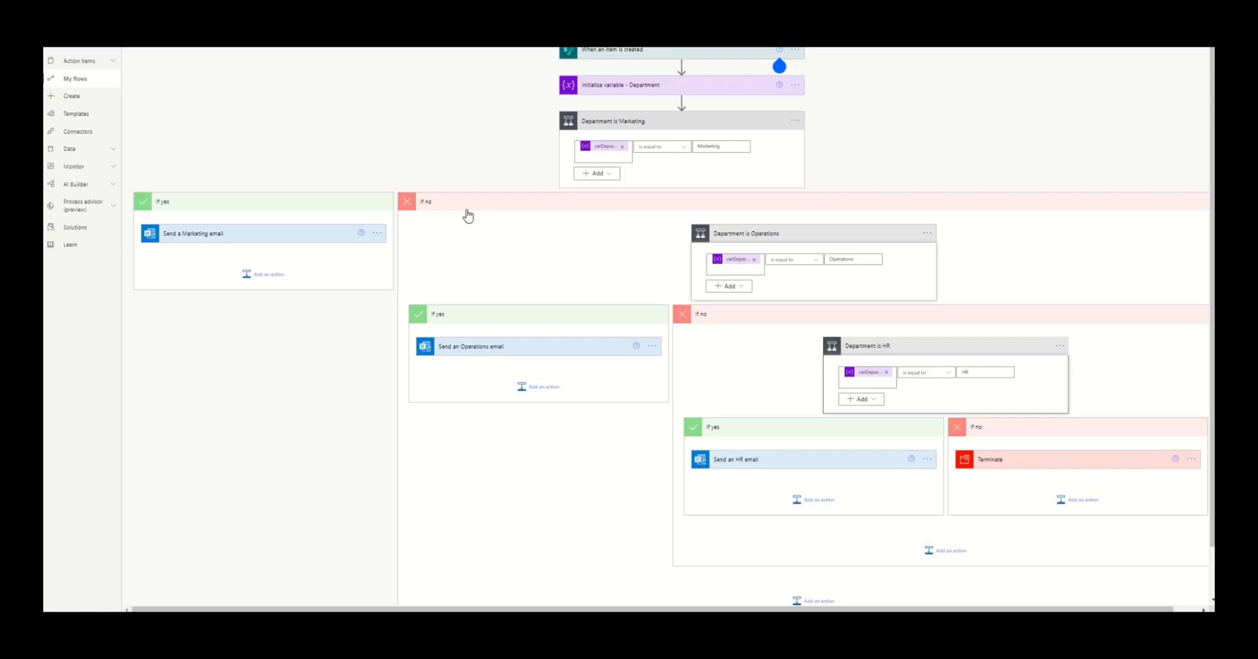
pyautogui.moveTo(783, 311)
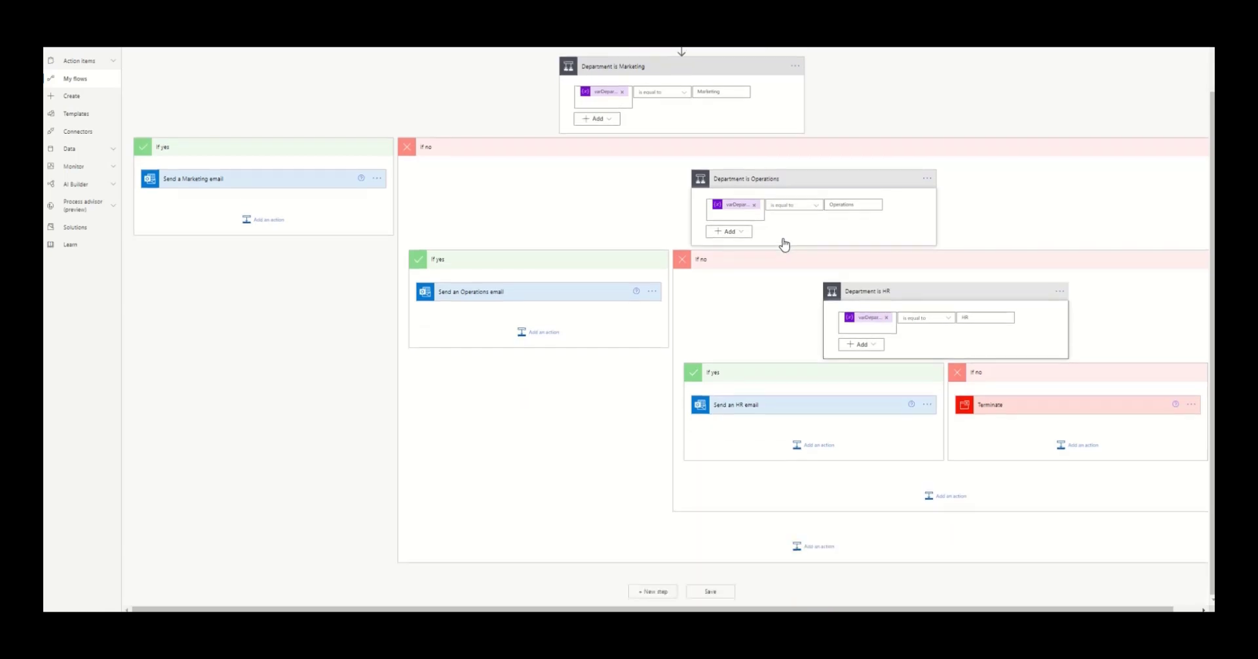
pyautogui.moveTo(945, 299)
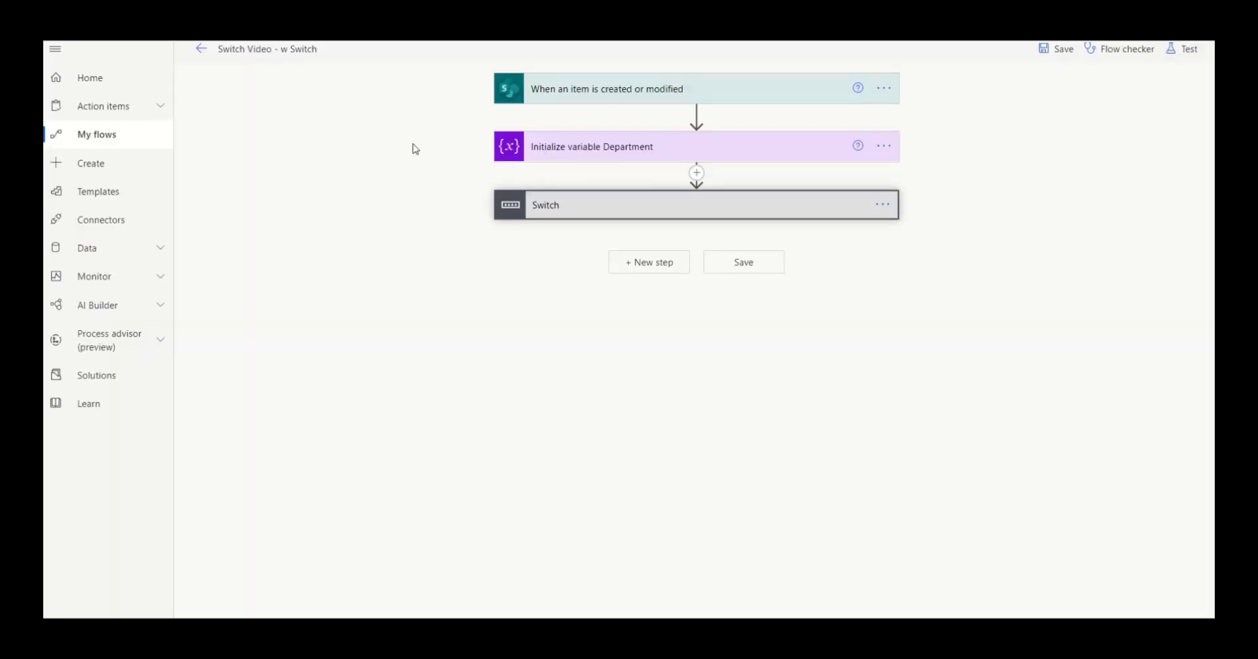
pyautogui.moveTo(589, 156)
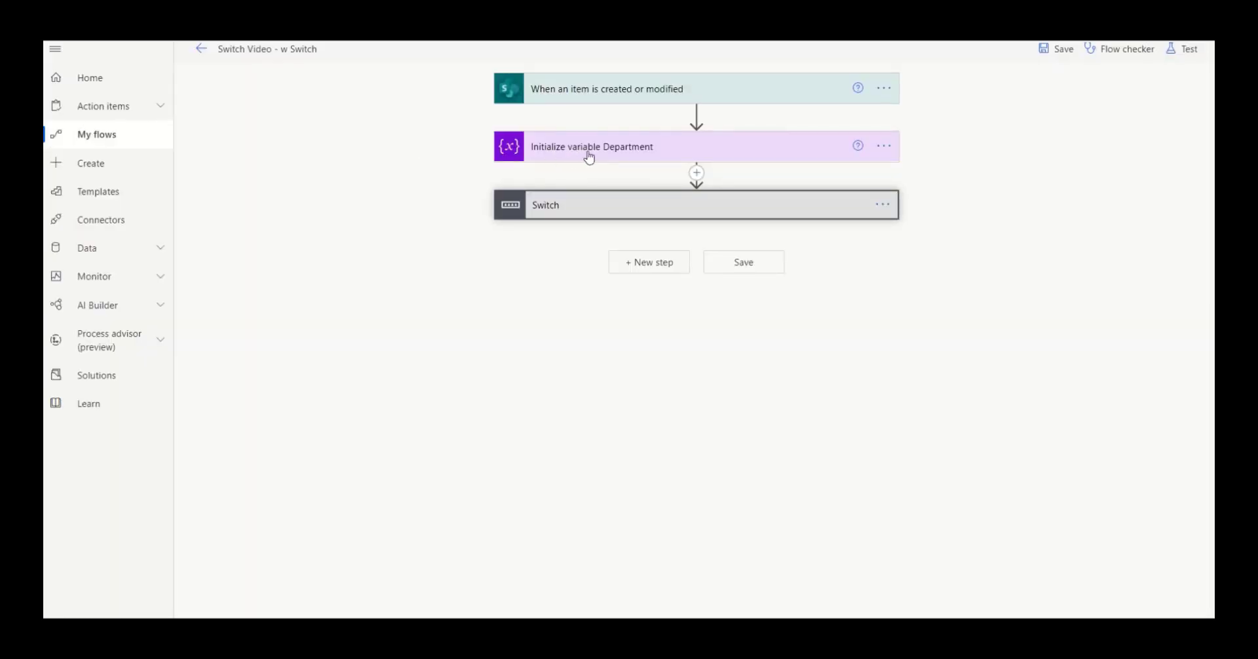
# Expand Initialize variable Department, scroll the Switch cases, and inspect its varDepartment 'On' value.
pyautogui.click(591, 146)
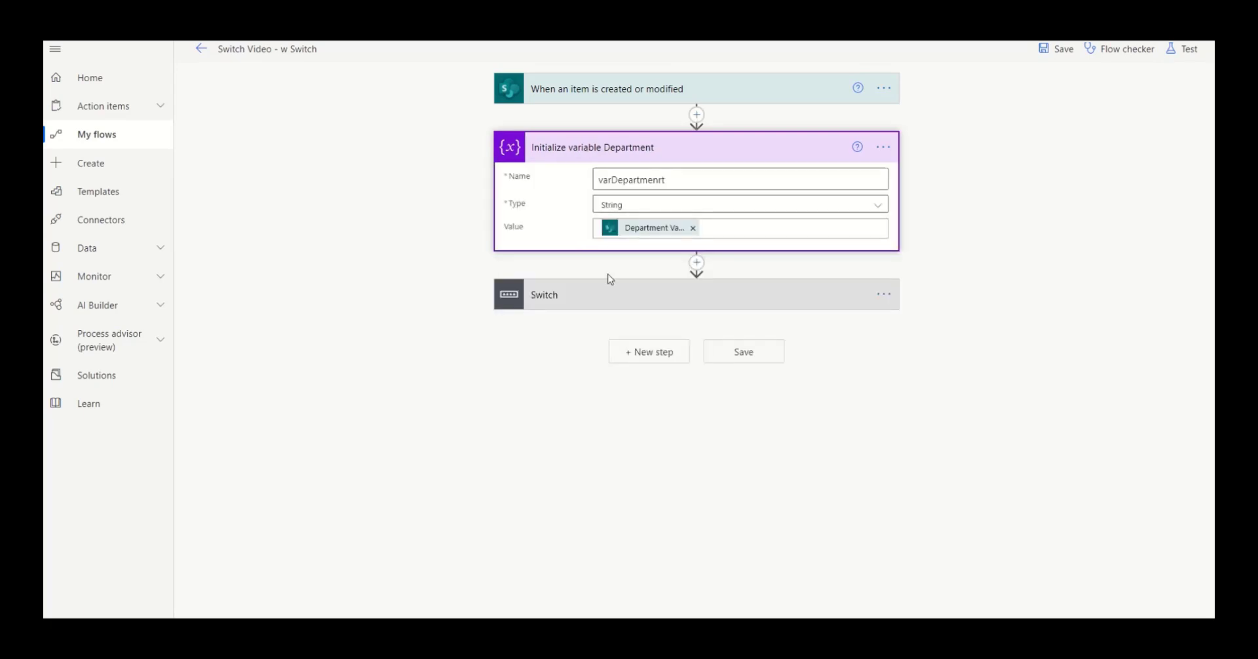
pyautogui.moveTo(617, 295)
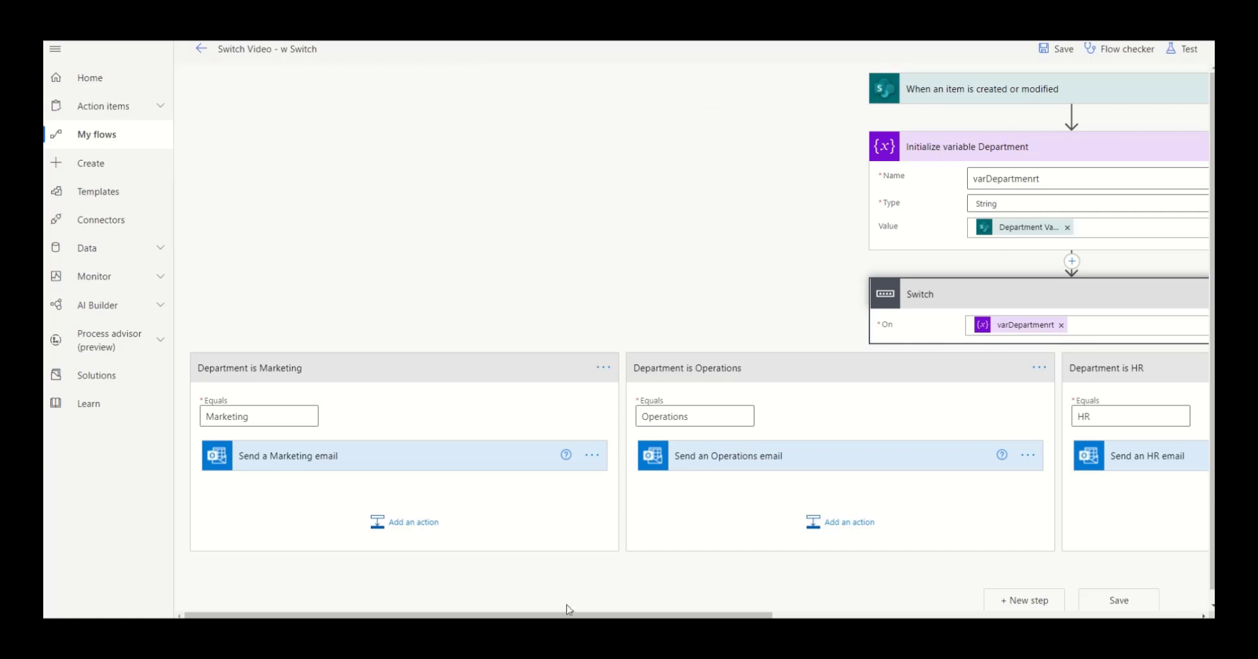
pyautogui.hscroll(3)
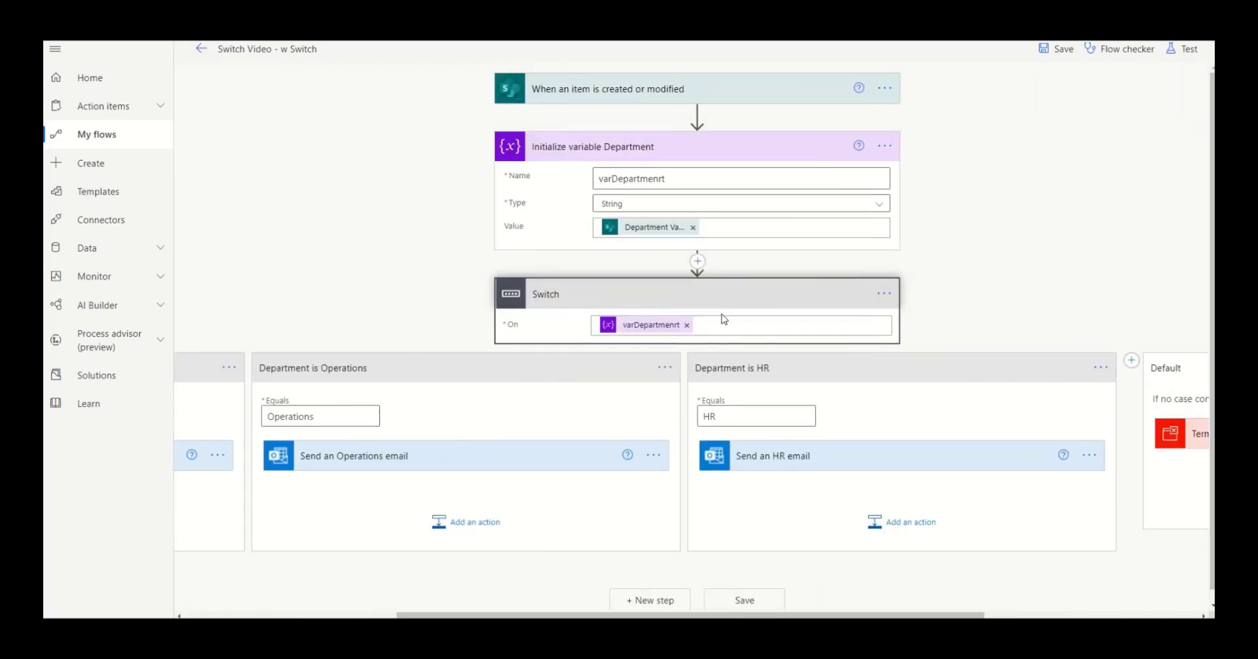
pyautogui.click(762, 325)
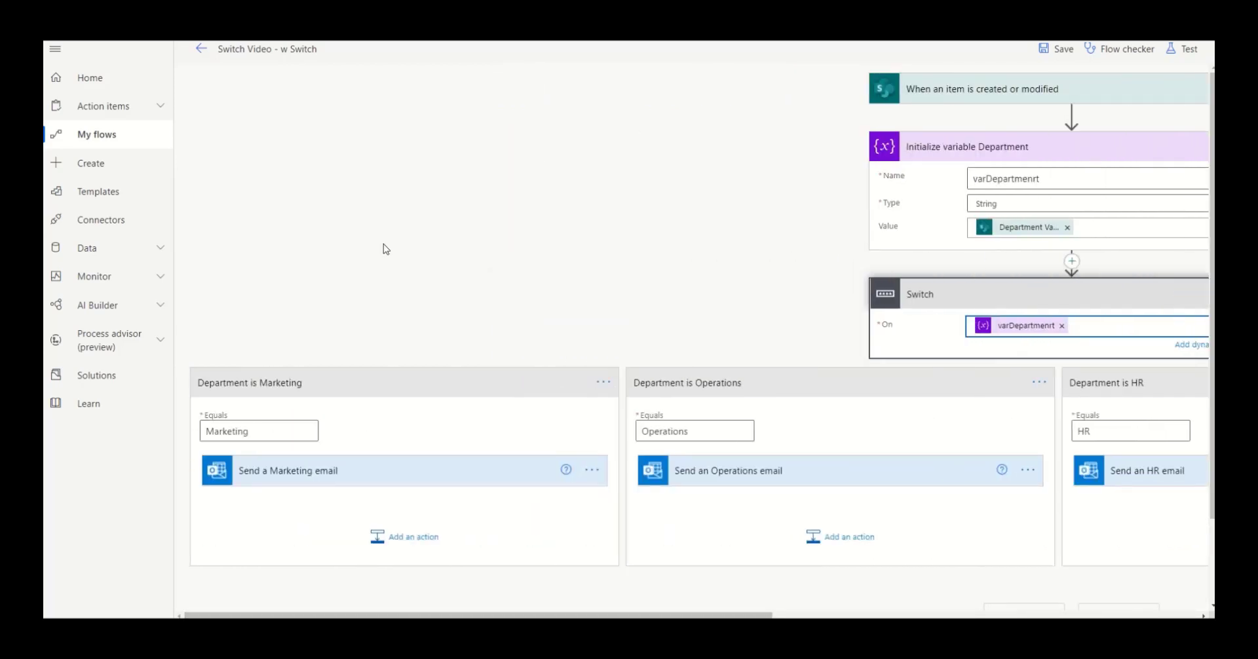
pyautogui.moveTo(344, 389)
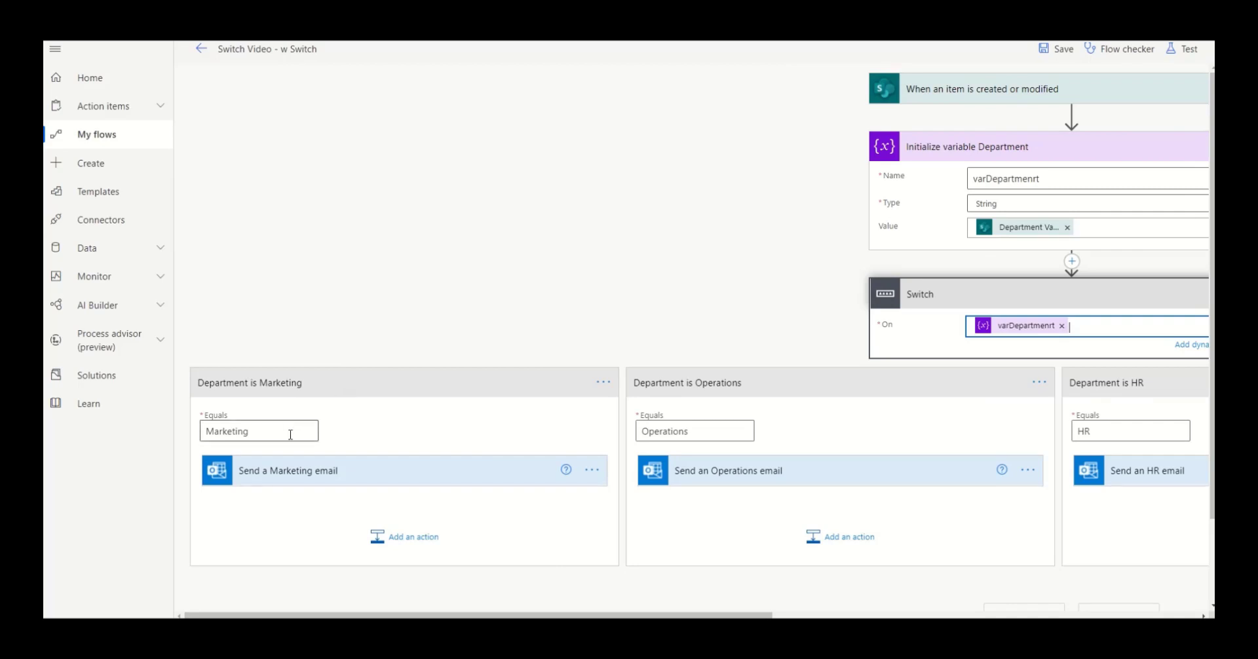
pyautogui.moveTo(425, 485)
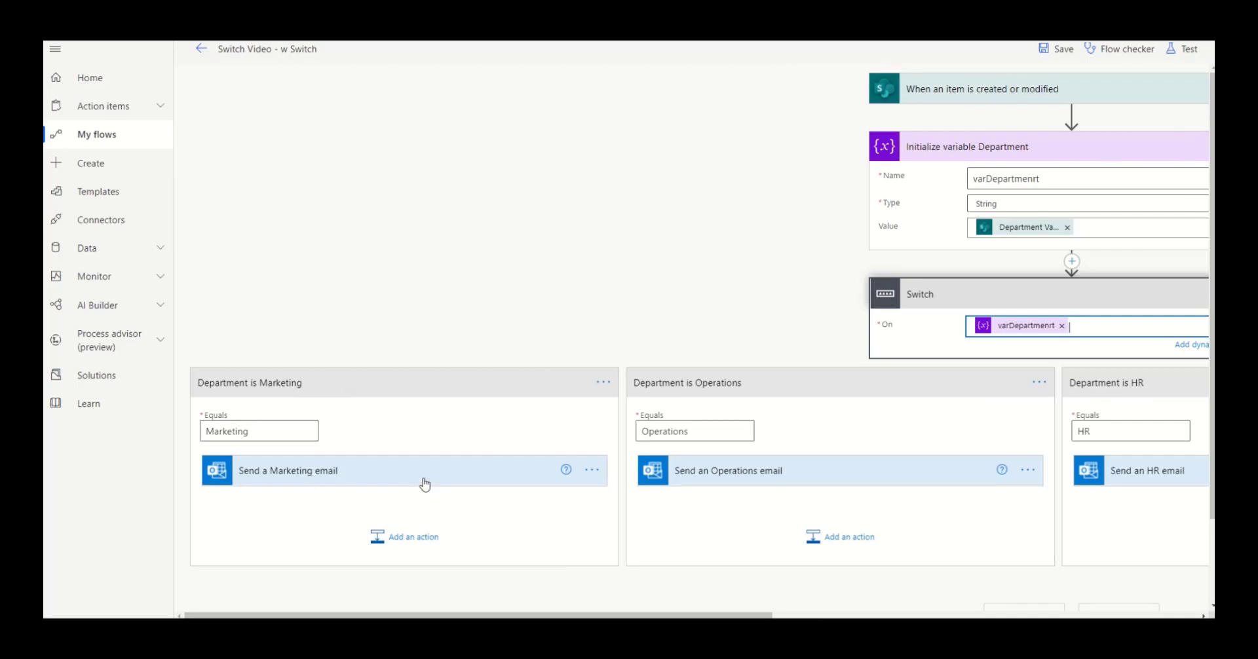
pyautogui.moveTo(740, 391)
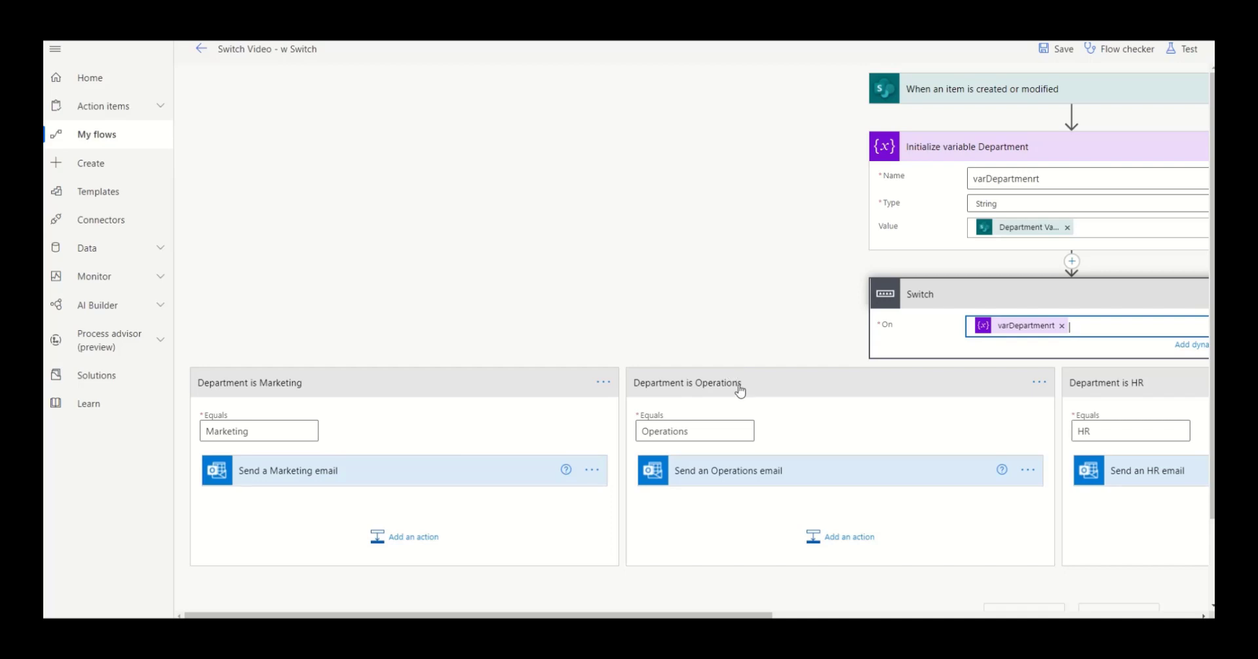
pyautogui.moveTo(719, 608)
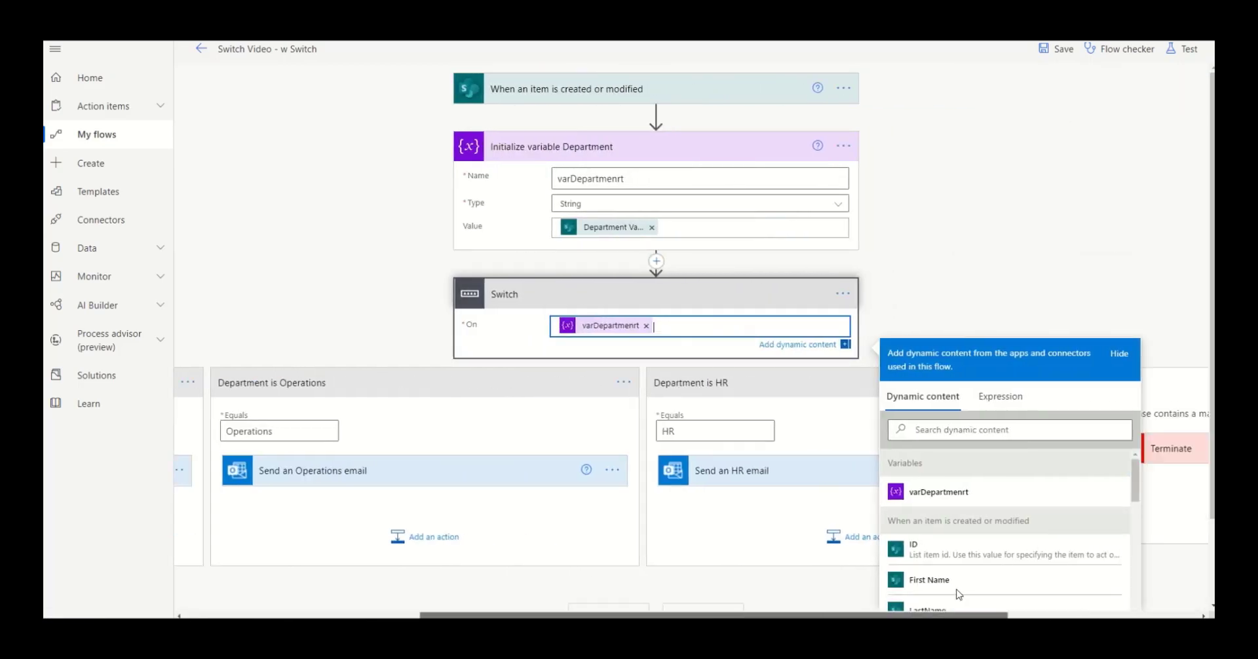
# Dismiss dynamic content and scroll right to the Default case ending in Terminate.
pyautogui.click(1118, 353)
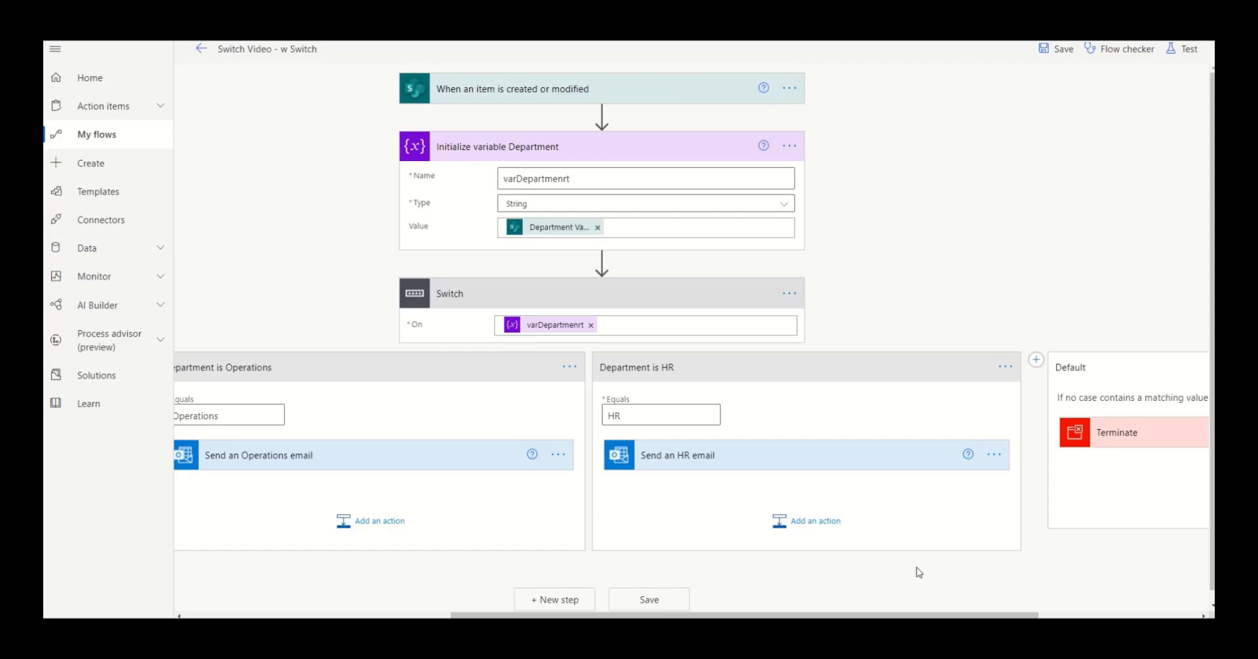
pyautogui.hscroll(3)
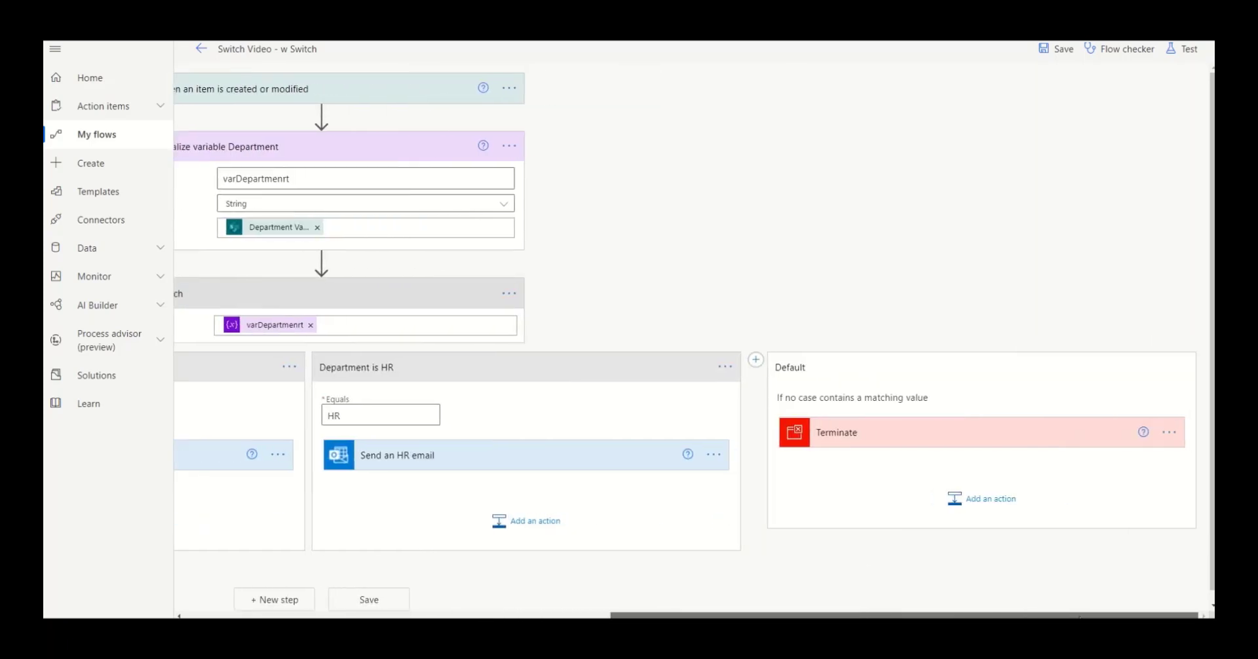
pyautogui.moveTo(632, 427)
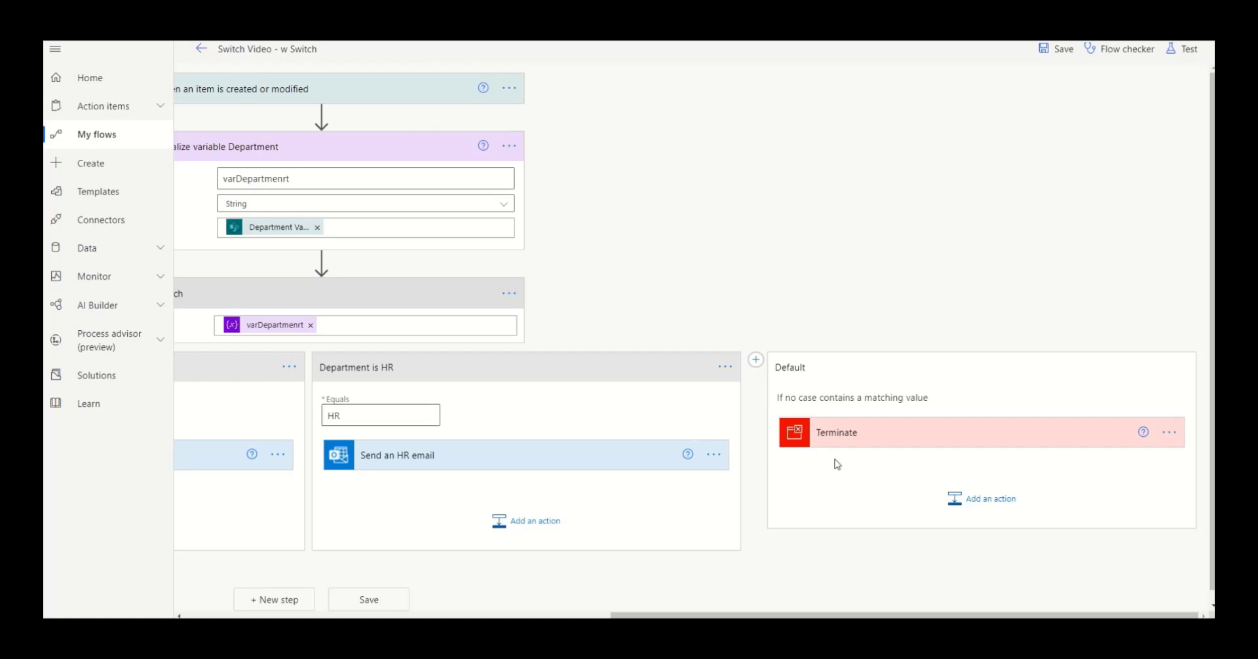
pyautogui.moveTo(973, 443)
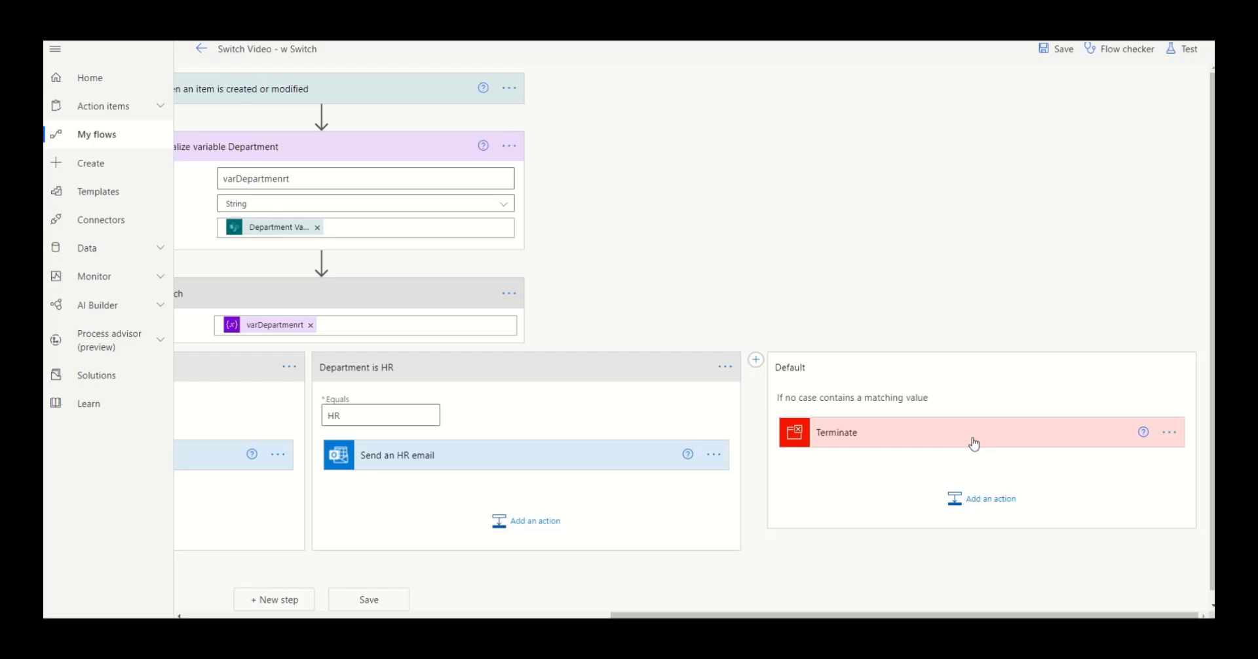
pyautogui.moveTo(755, 360)
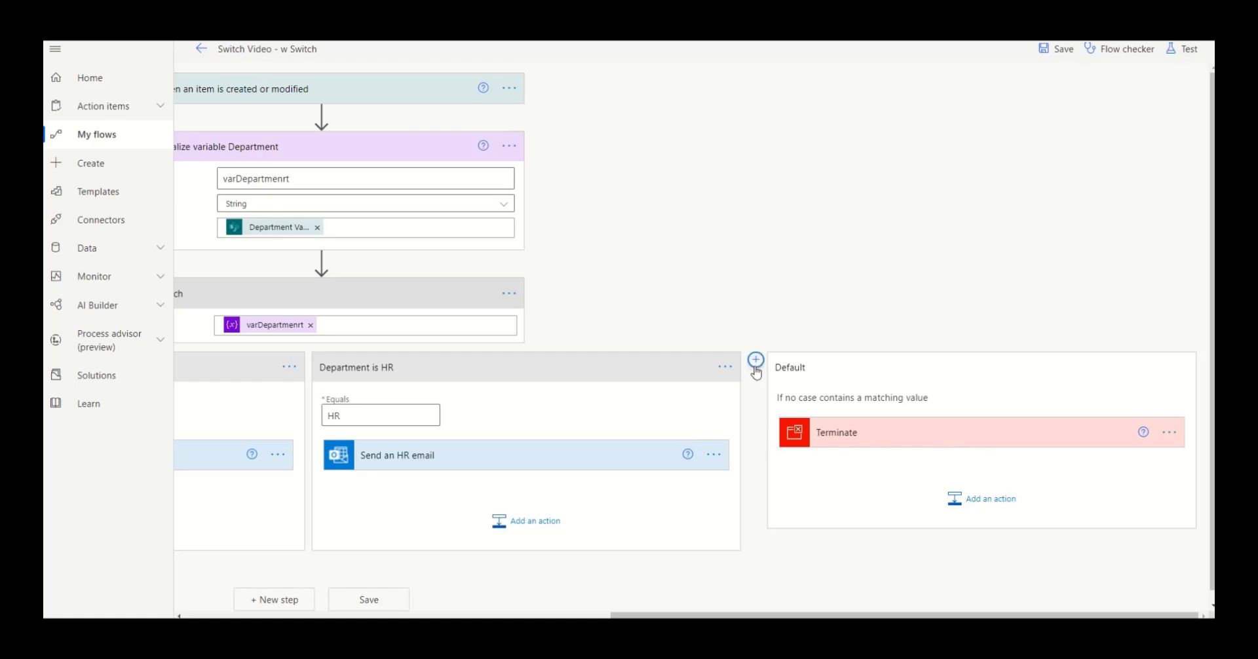
pyautogui.moveTo(755, 361)
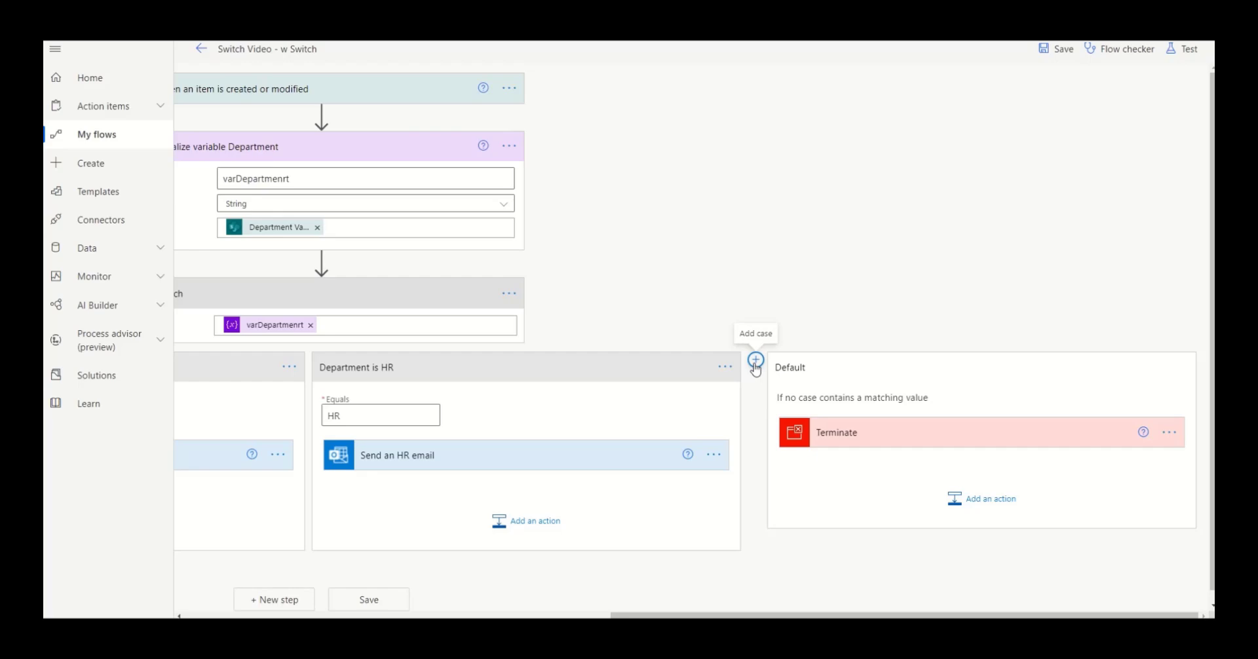
# Add a Switch case equal to IT, then choose Delete from its options menu.
pyautogui.click(755, 361)
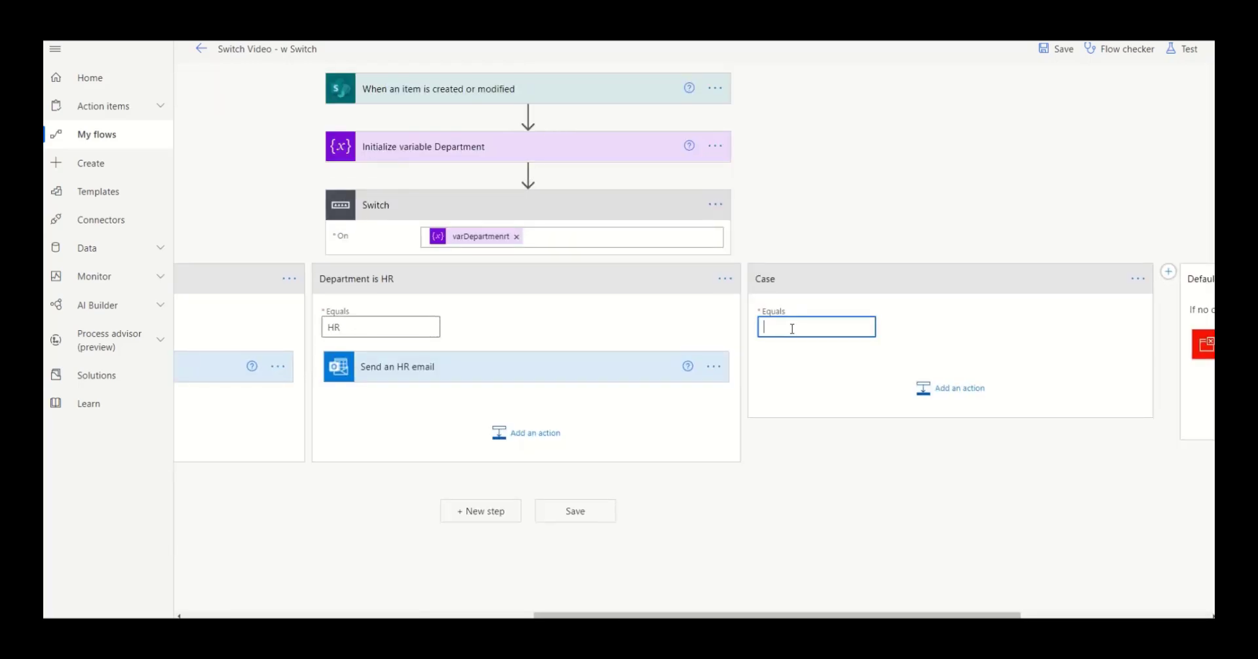
pyautogui.write('IT')
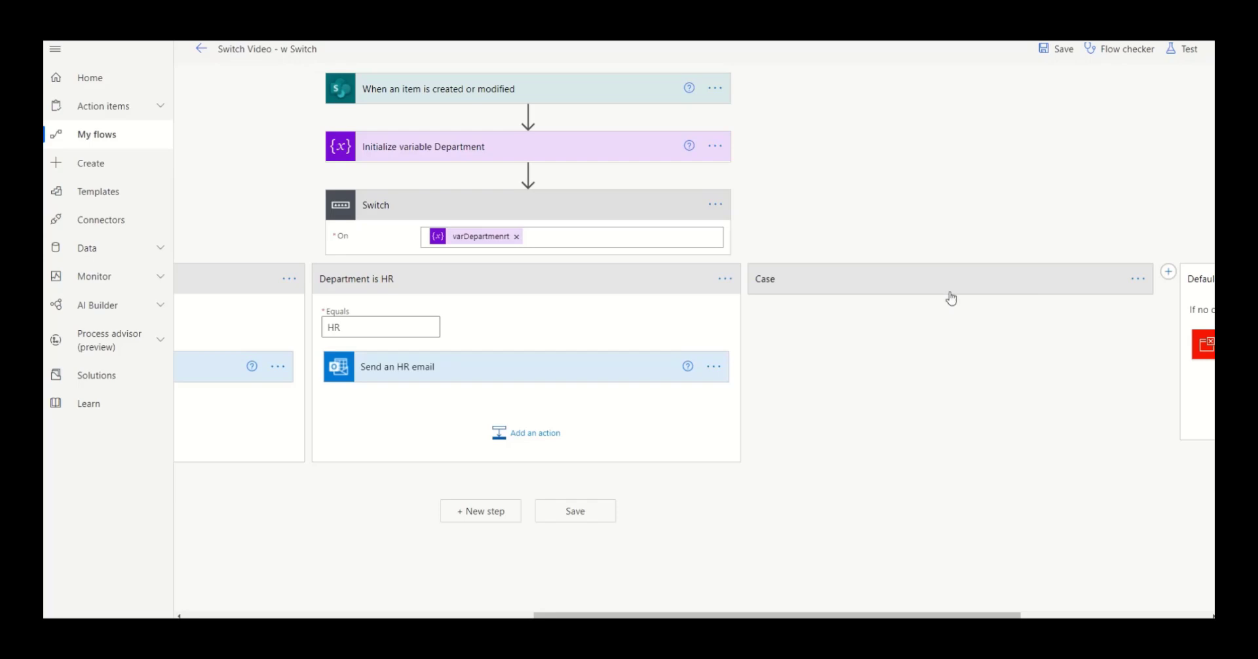
pyautogui.click(951, 278)
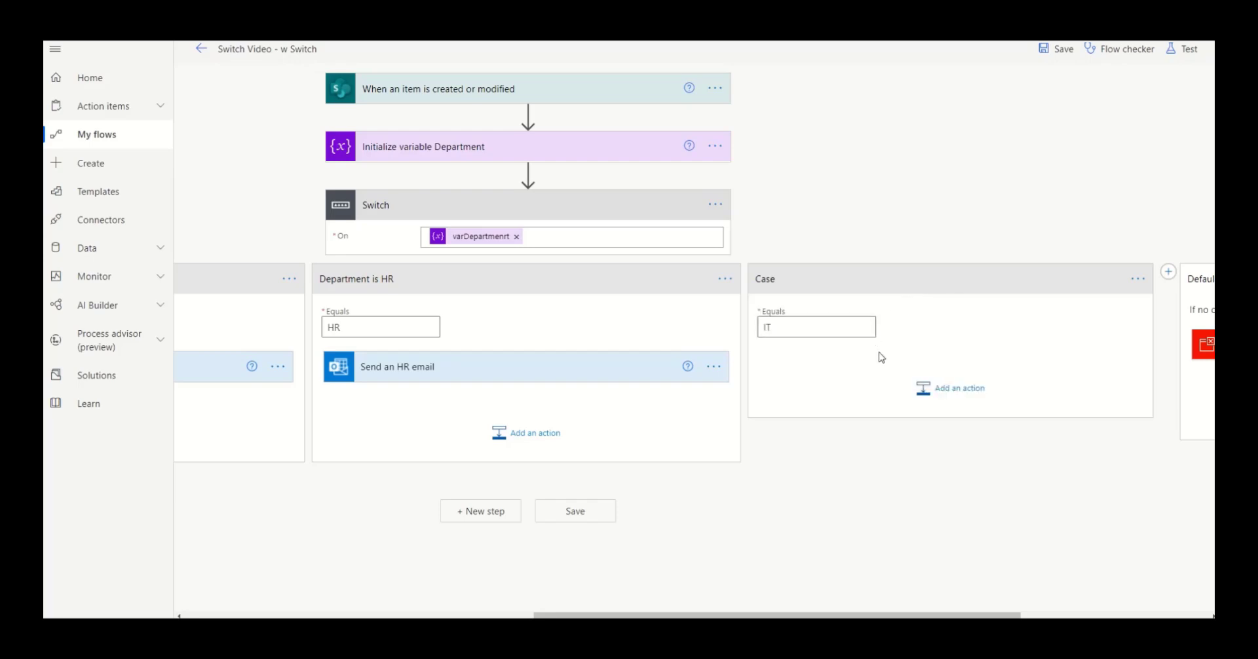
pyautogui.moveTo(924, 363)
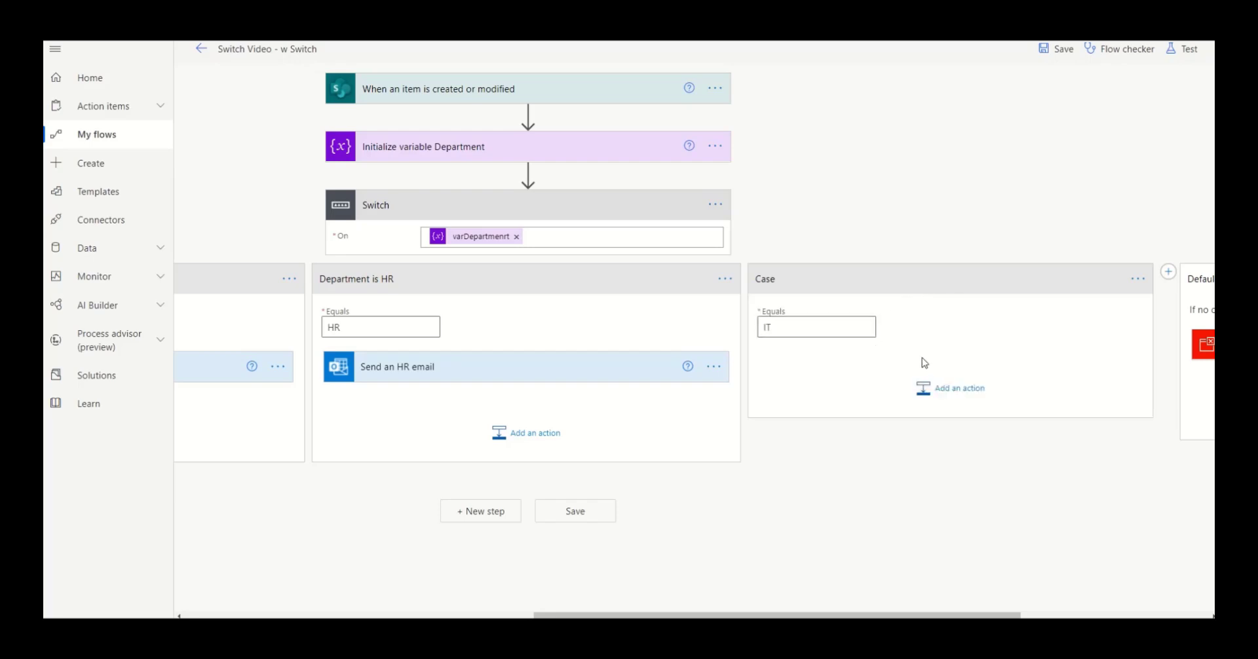
pyautogui.click(1136, 279)
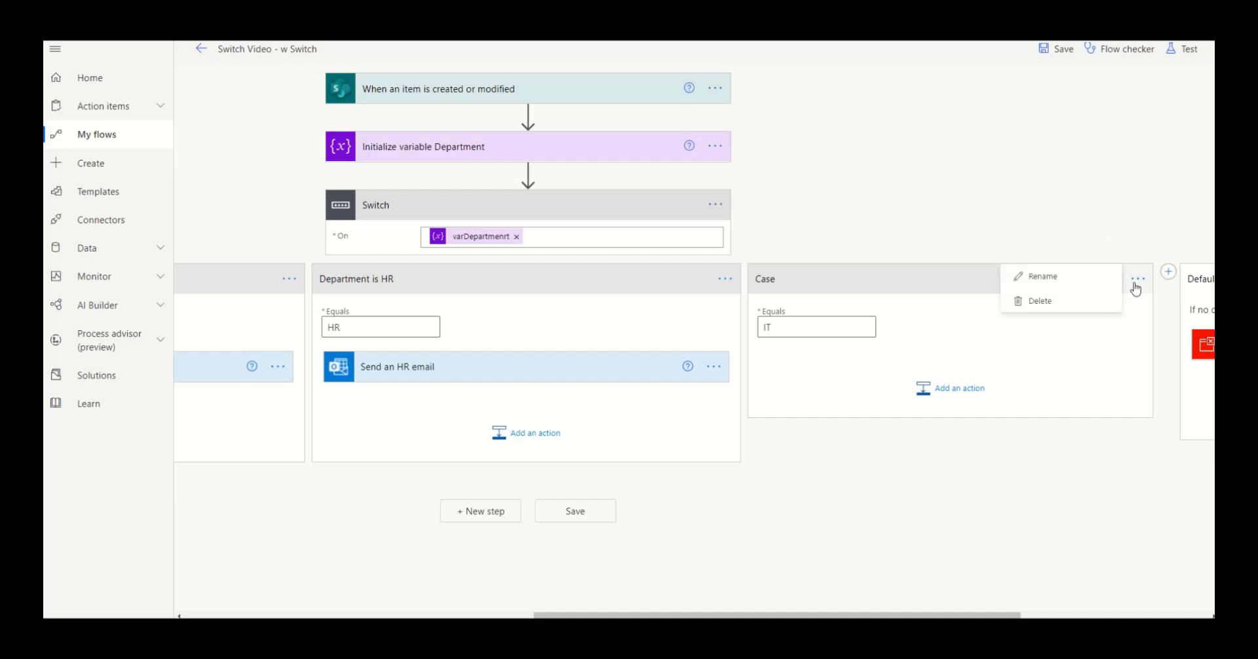
pyautogui.click(1040, 301)
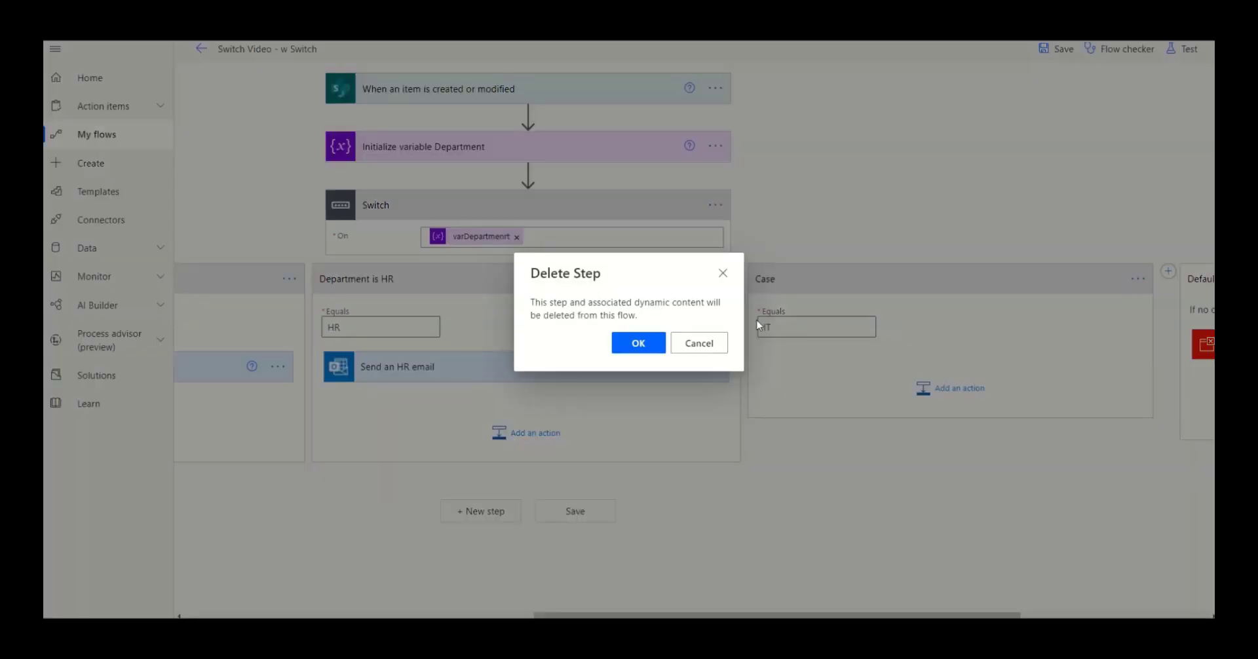